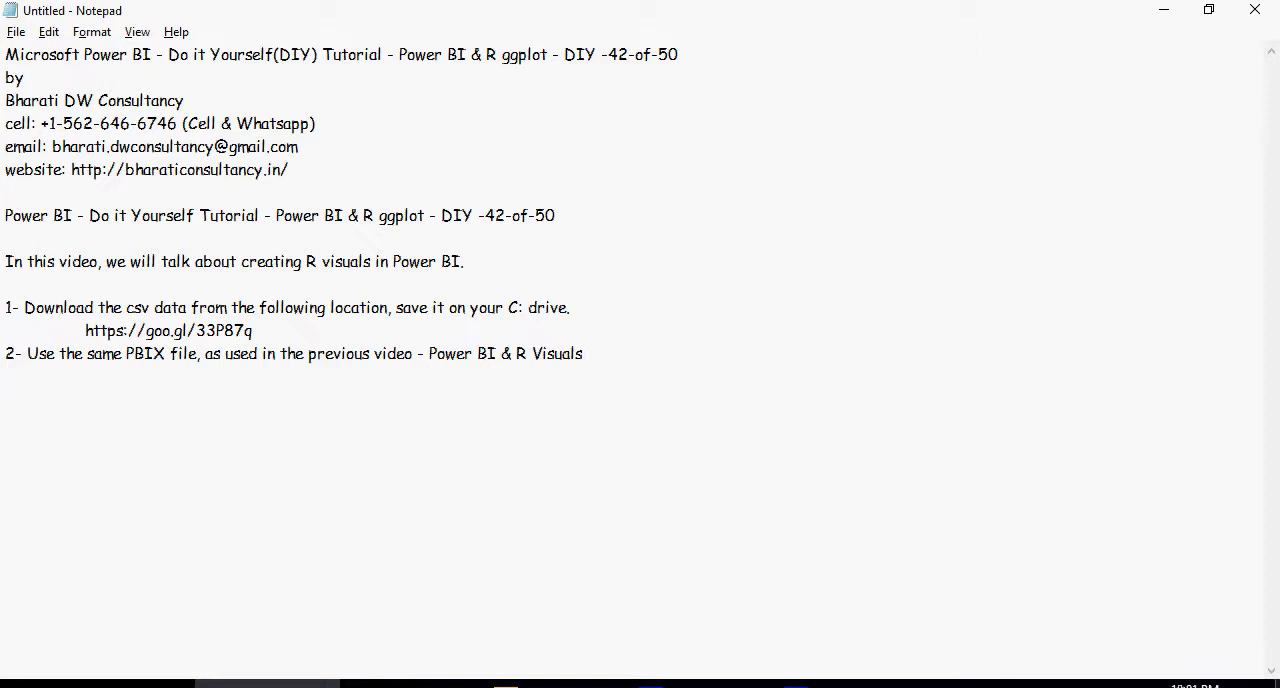
# Step: Note steps 3 and 4 about adding a page and the R visual, and add blank Page 2 in Power BI
pyautogui.write('3- Create a new page by clicking on the + icon for the new page, at the bottom left side of the window.')
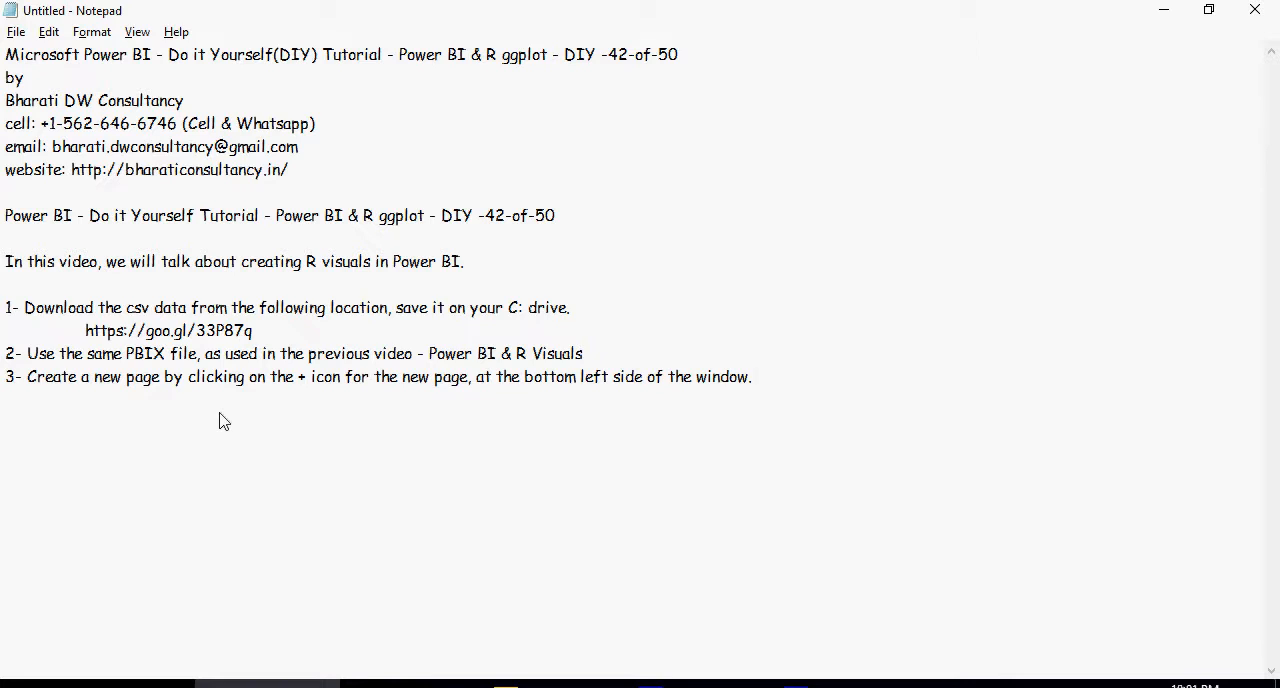
pyautogui.click(756, 376)
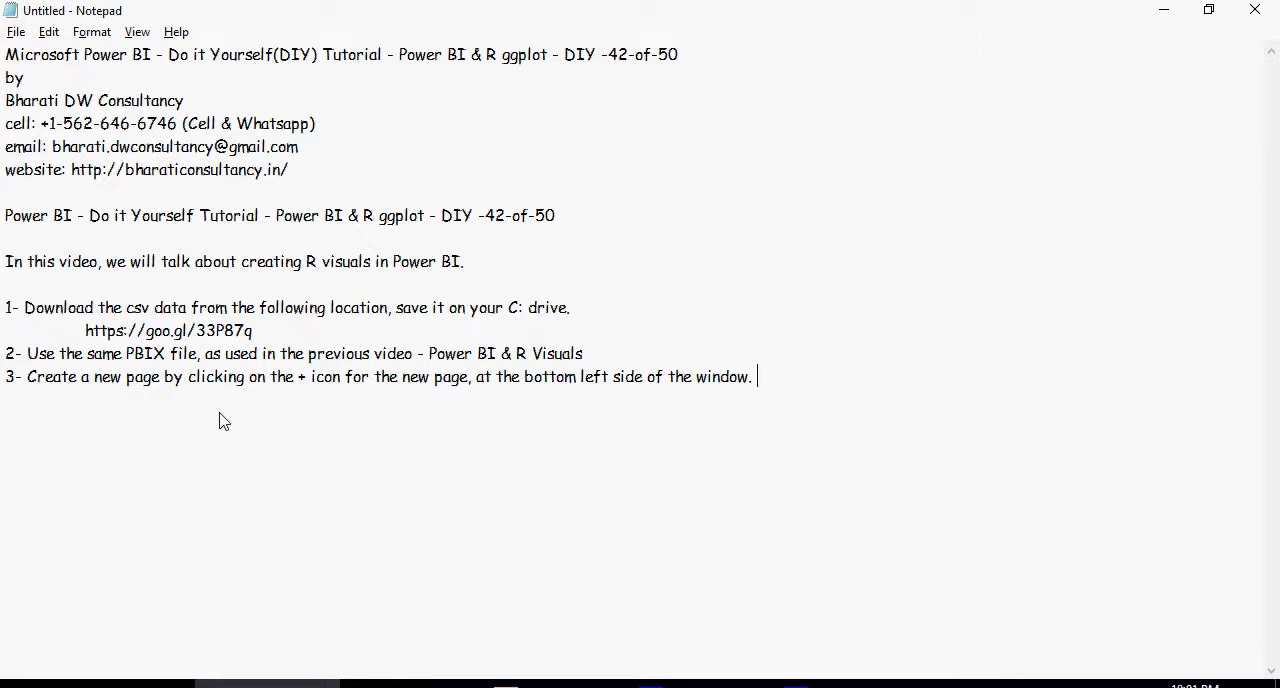
pyautogui.moveTo(212, 422)
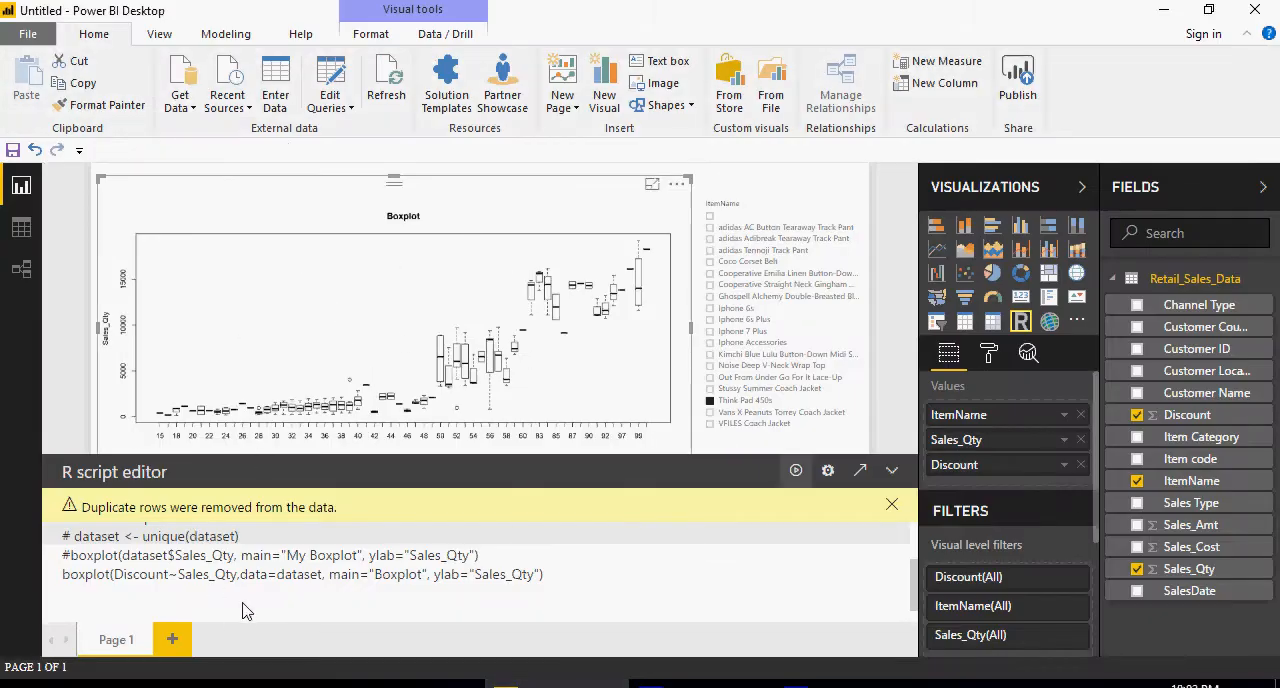
pyautogui.click(172, 640)
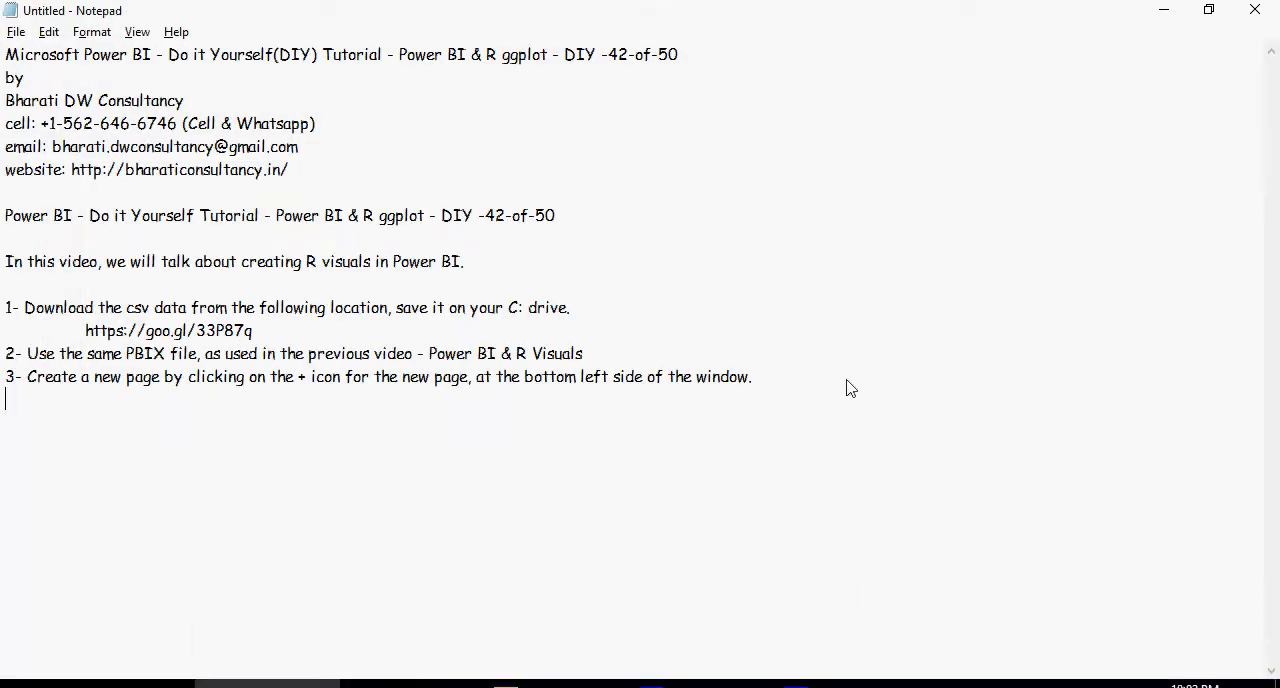
pyautogui.write('4- In the Visualization section, click on the R script visual, and then select ItemName, Sales_Qty and Discount.')
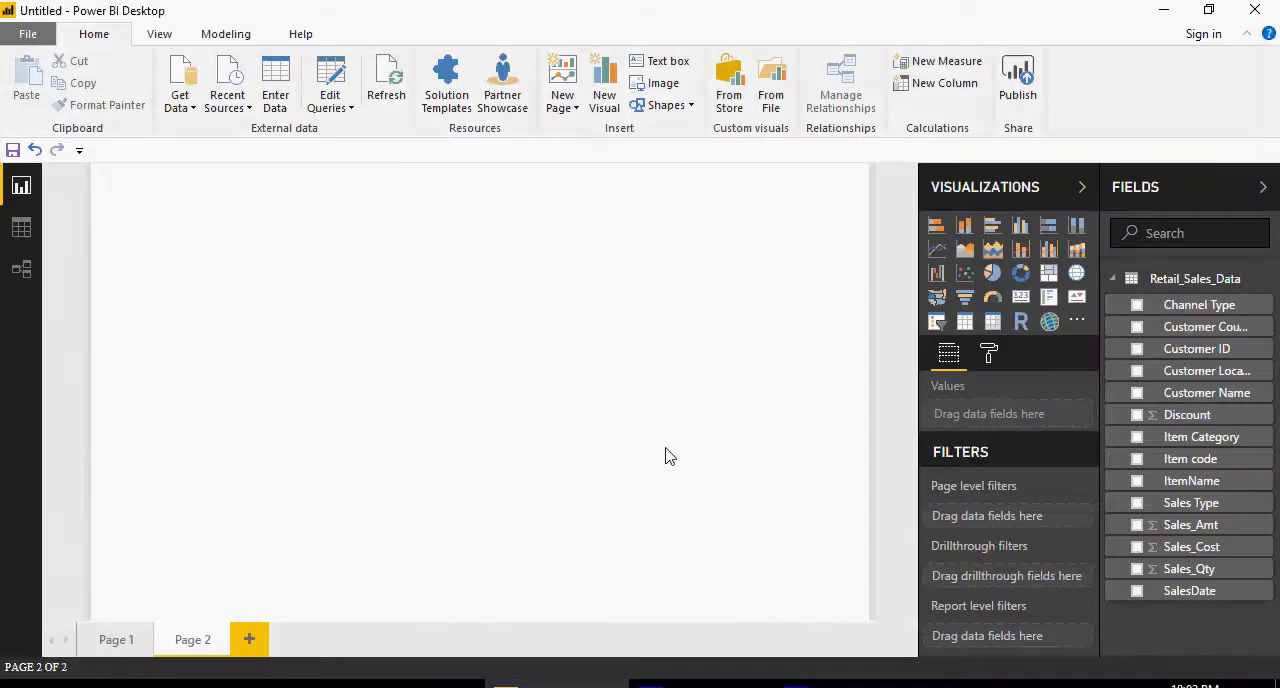
# Step: Place an R script visual fed with ItemName, Sales_Qty and Discount fields
pyautogui.click(1020, 320)
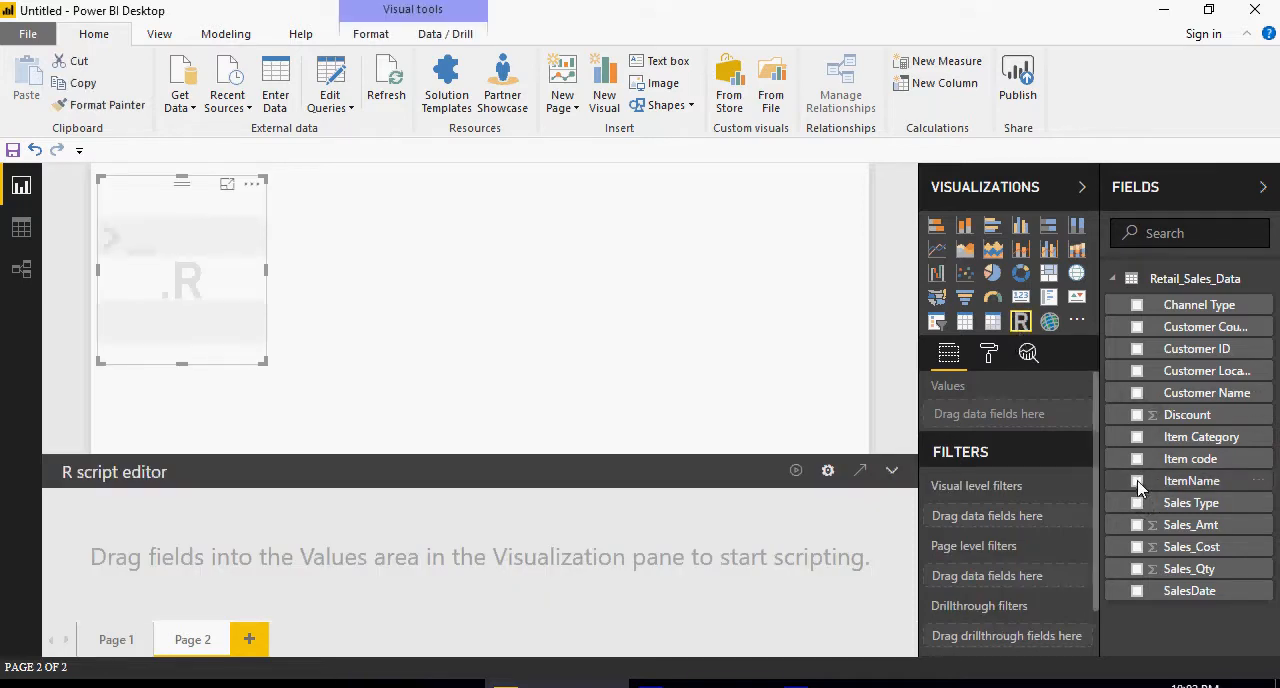
pyautogui.click(1138, 480)
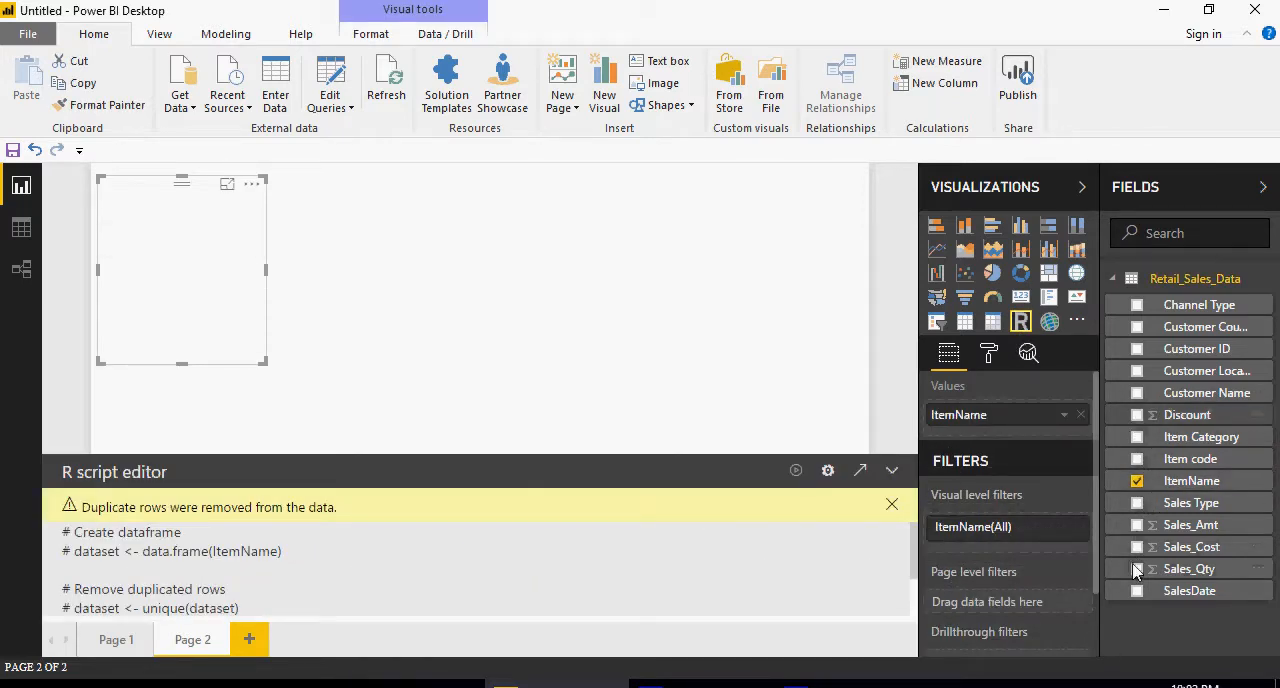
pyautogui.click(1136, 568)
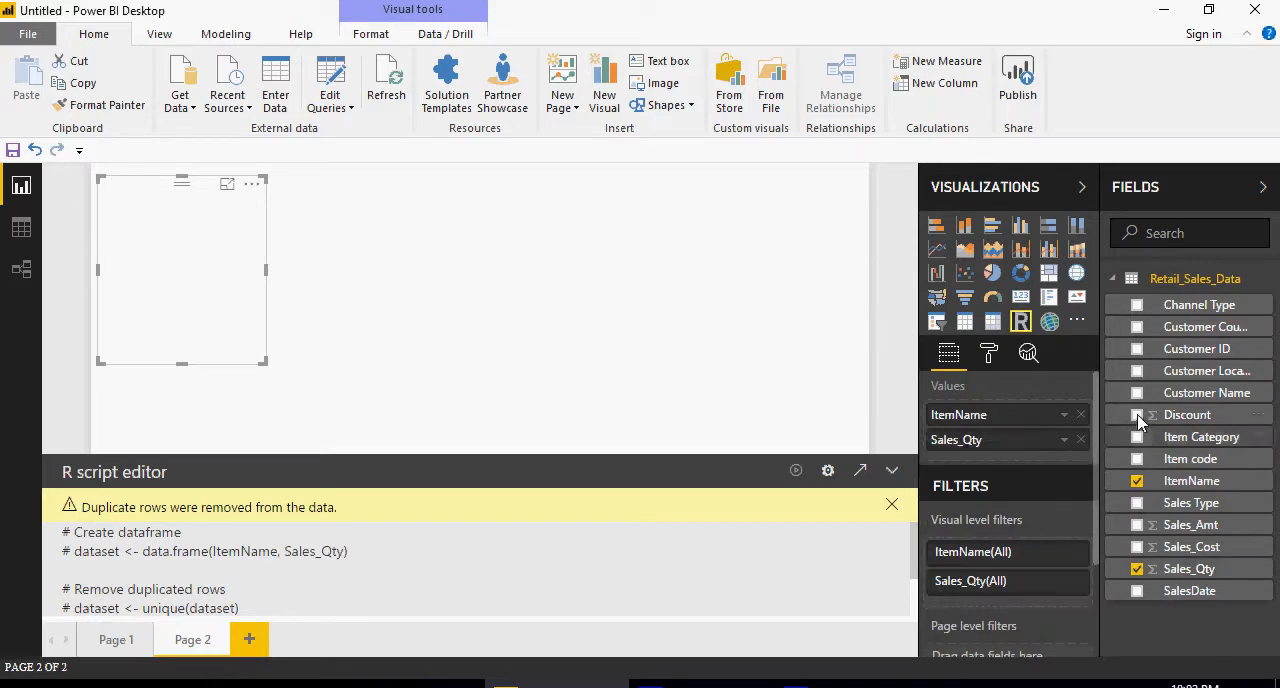
pyautogui.click(1136, 414)
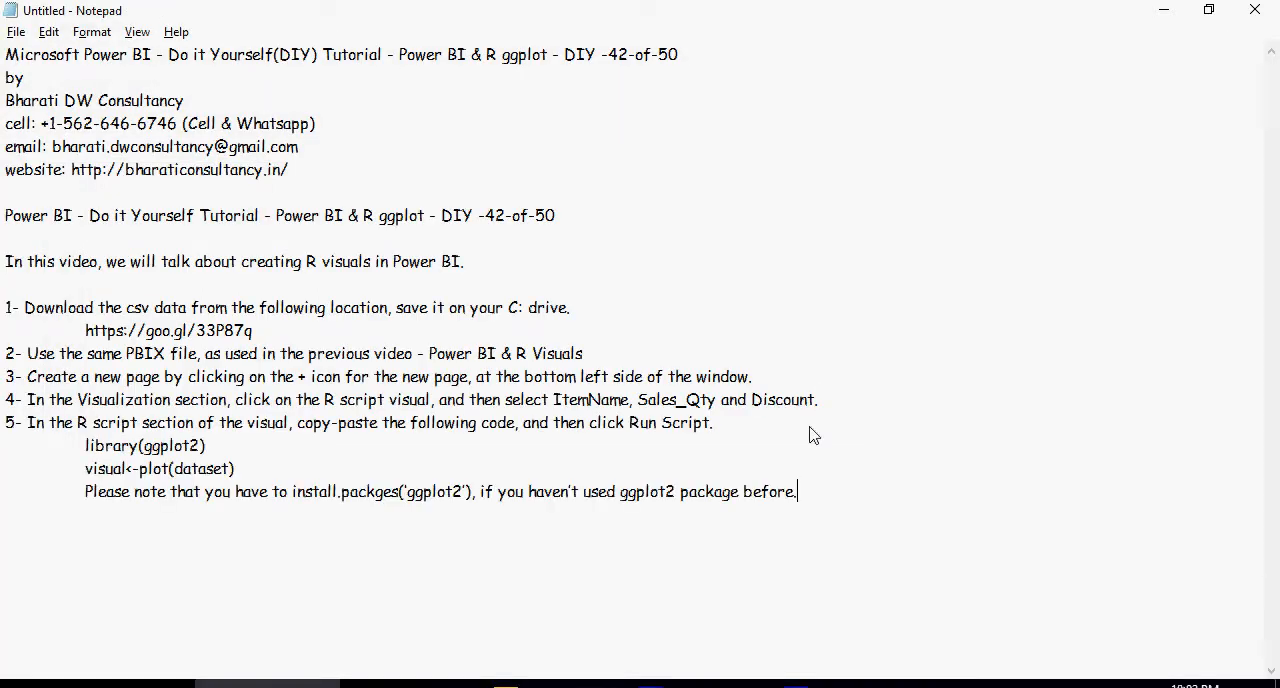
pyautogui.moveTo(736, 428)
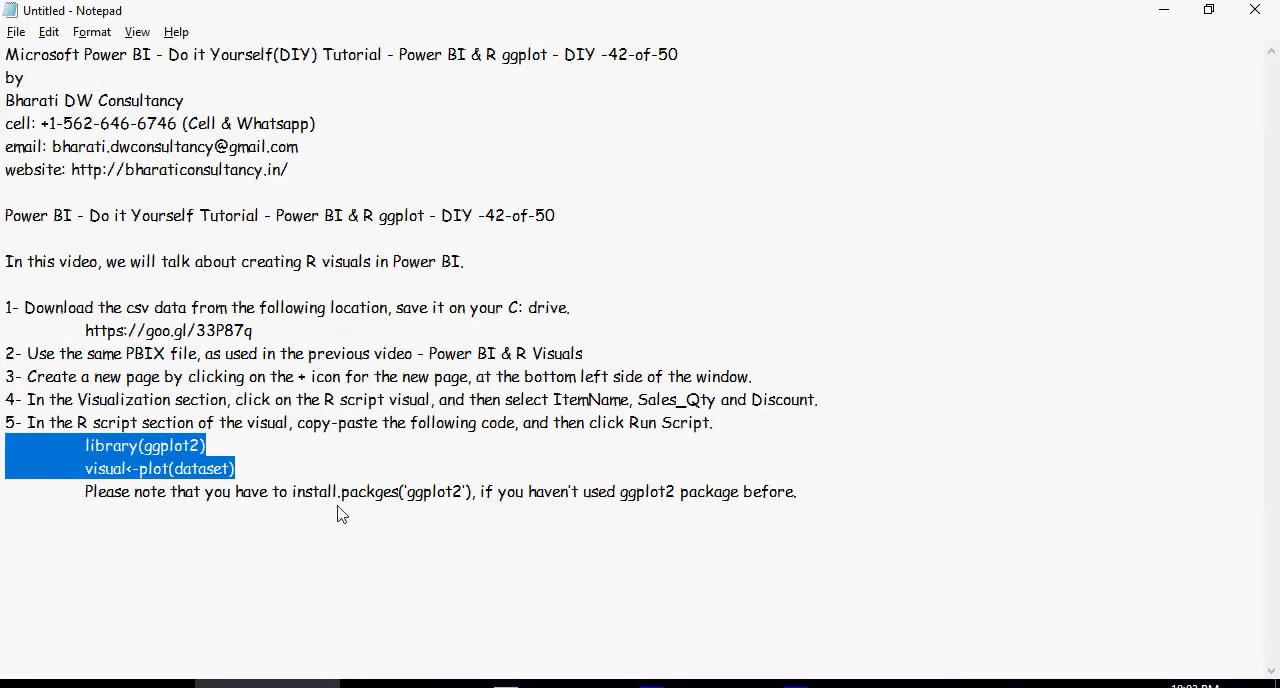
pyautogui.moveTo(376, 504)
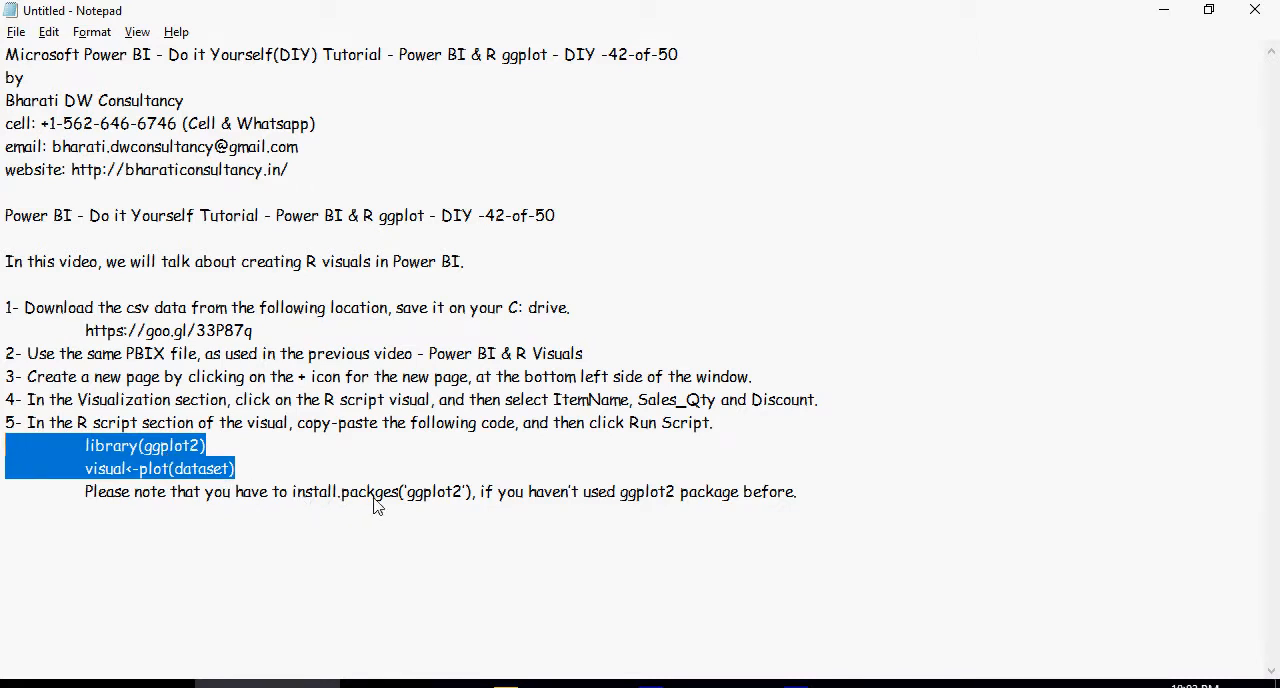
# Step: Copy the library(ggplot2) and visual<-plot(dataset) lines from the step 5 notes
pyautogui.rightClick(378, 504)
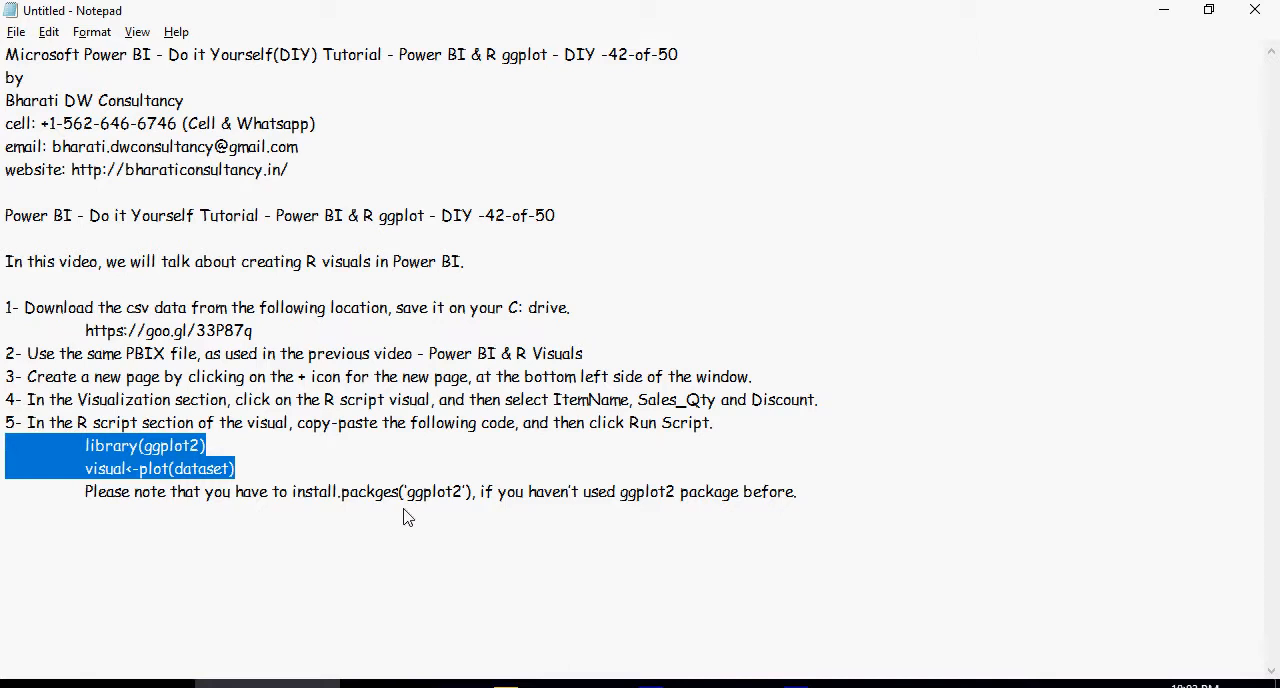
pyautogui.moveTo(484, 612)
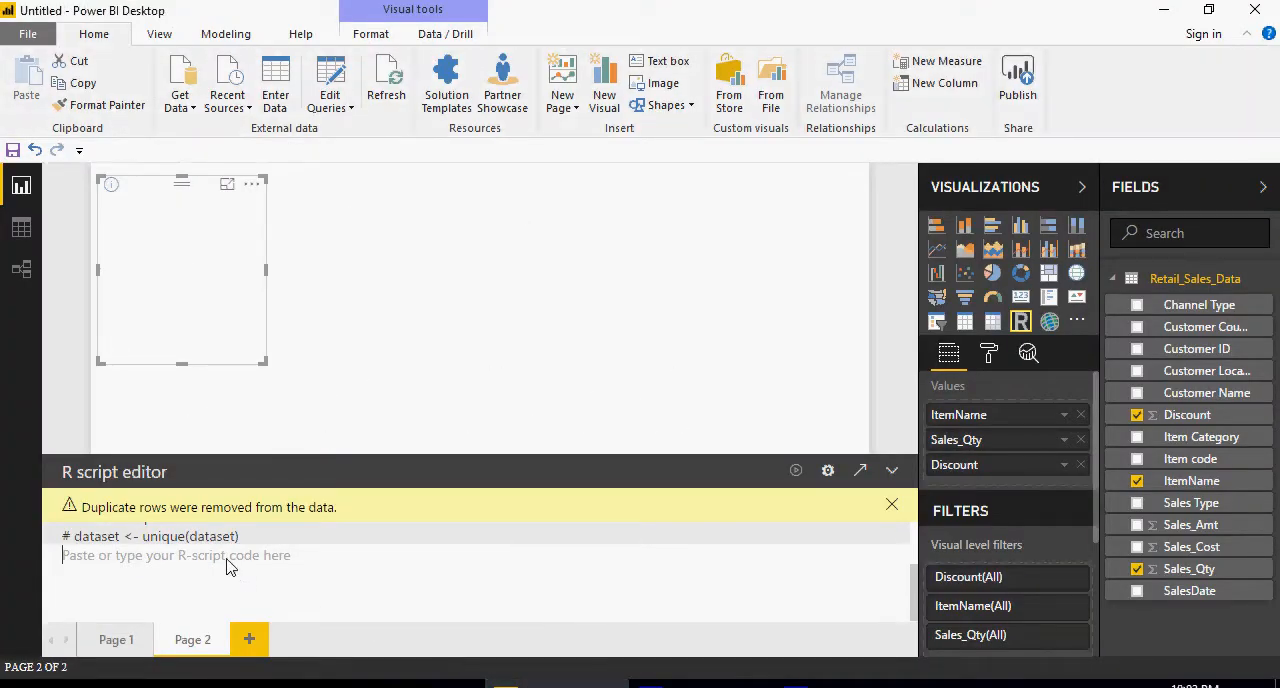
# Step: Run the library(ggplot2) and plot(dataset) script so the R visual renders a scatterplot matrix
pyautogui.write('library(ggplot2)')
pyautogui.click(486, 574)
pyautogui.write('visual<-plot(dataset)')
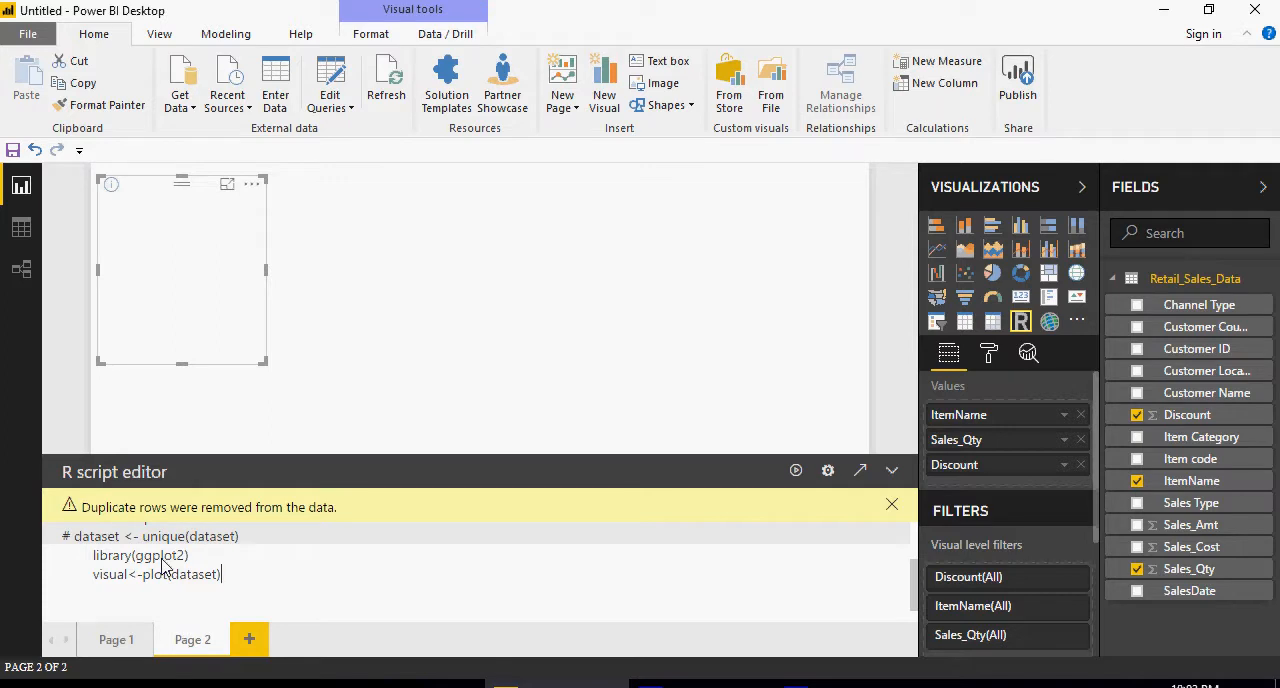
pyautogui.moveTo(130, 584)
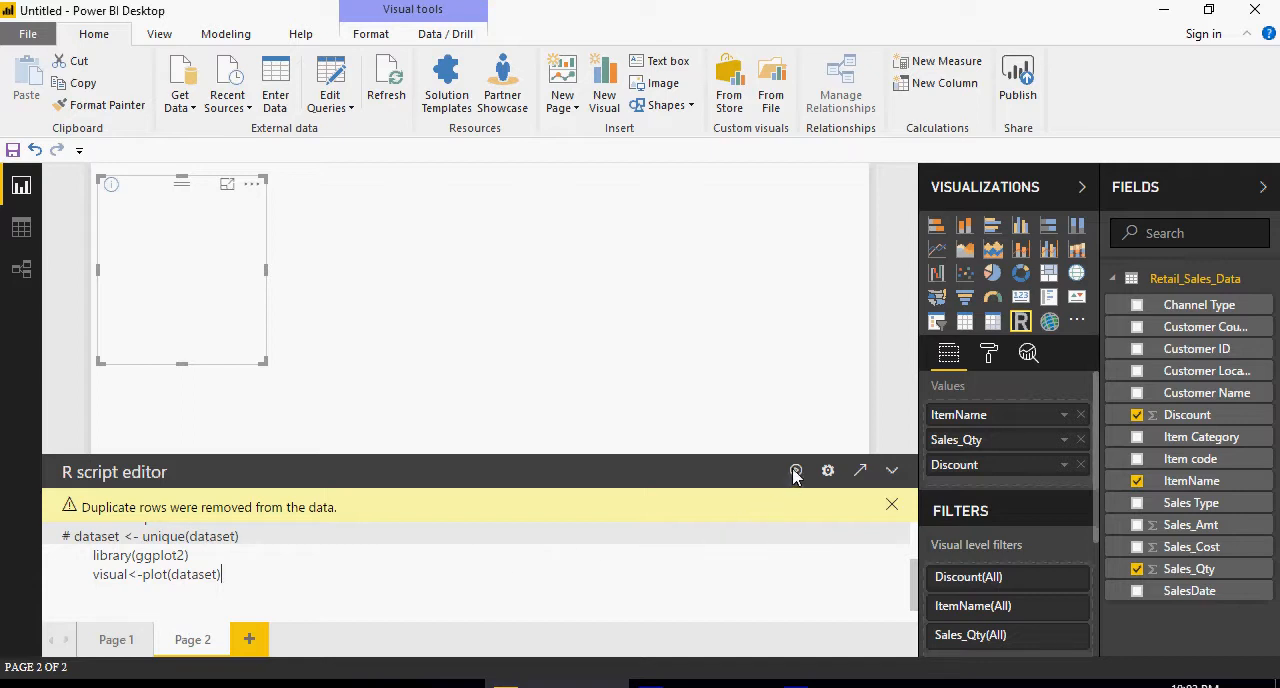
pyautogui.click(796, 472)
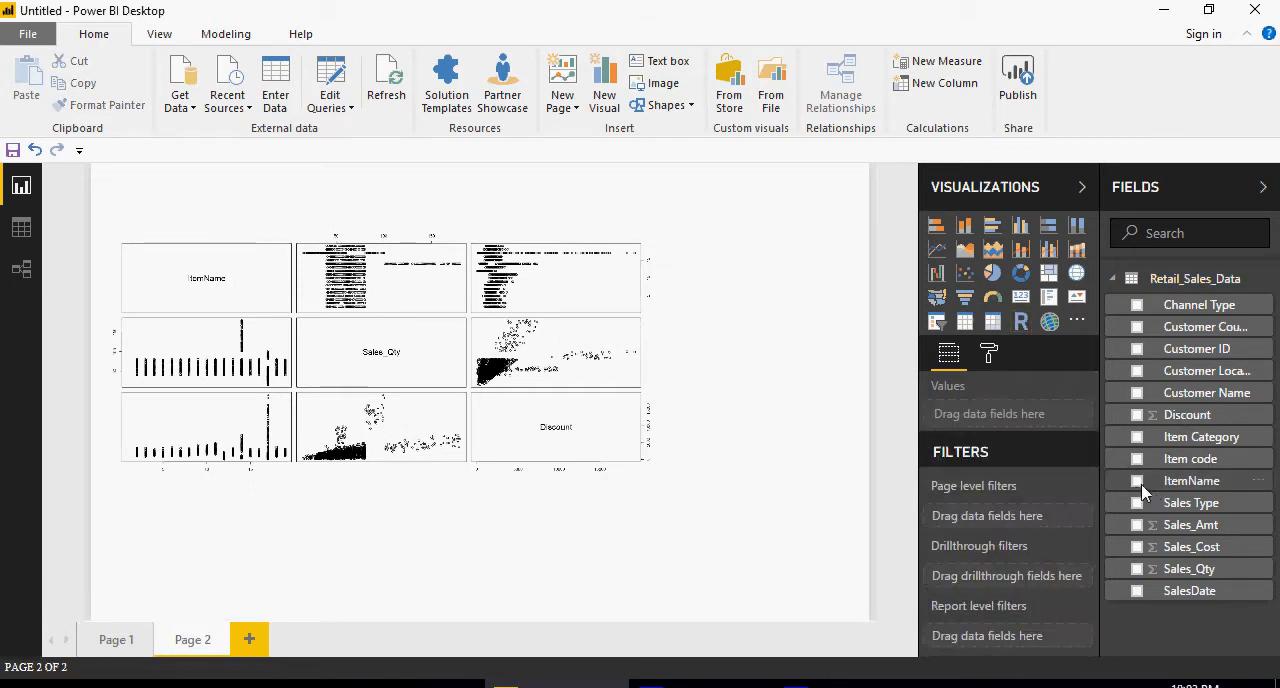
# Step: Add an ItemName slicer beside the plot matrix
pyautogui.click(1136, 480)
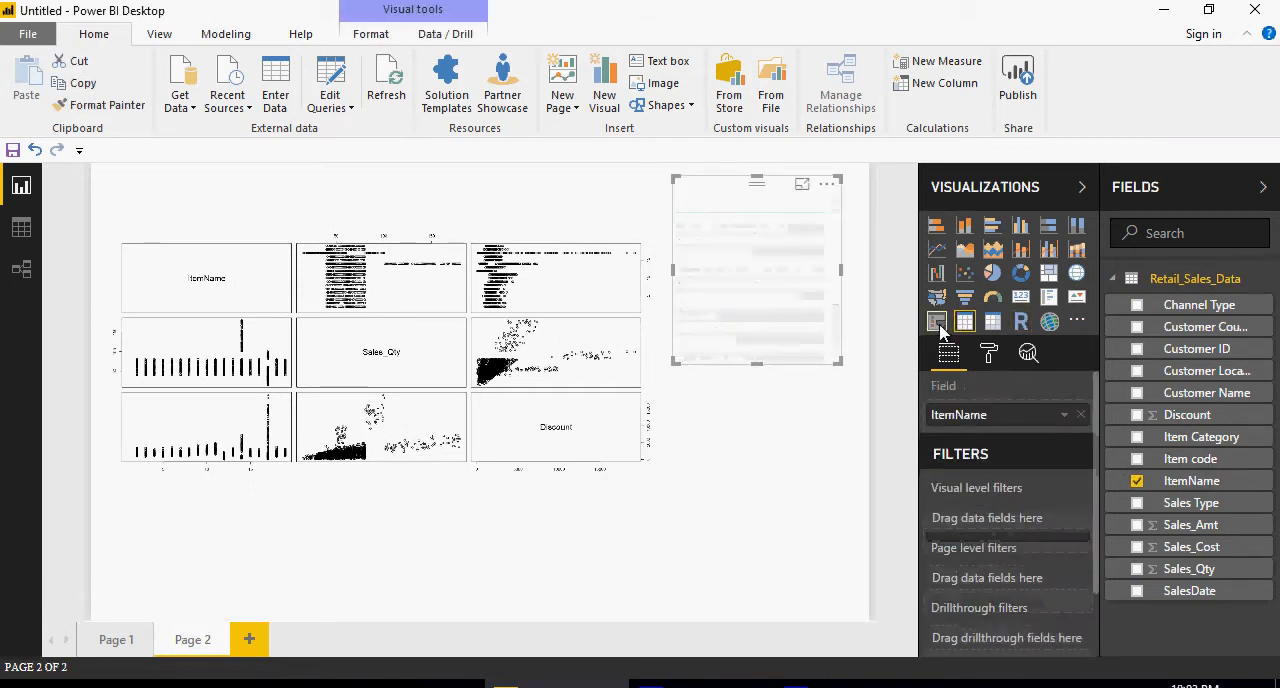
pyautogui.click(936, 320)
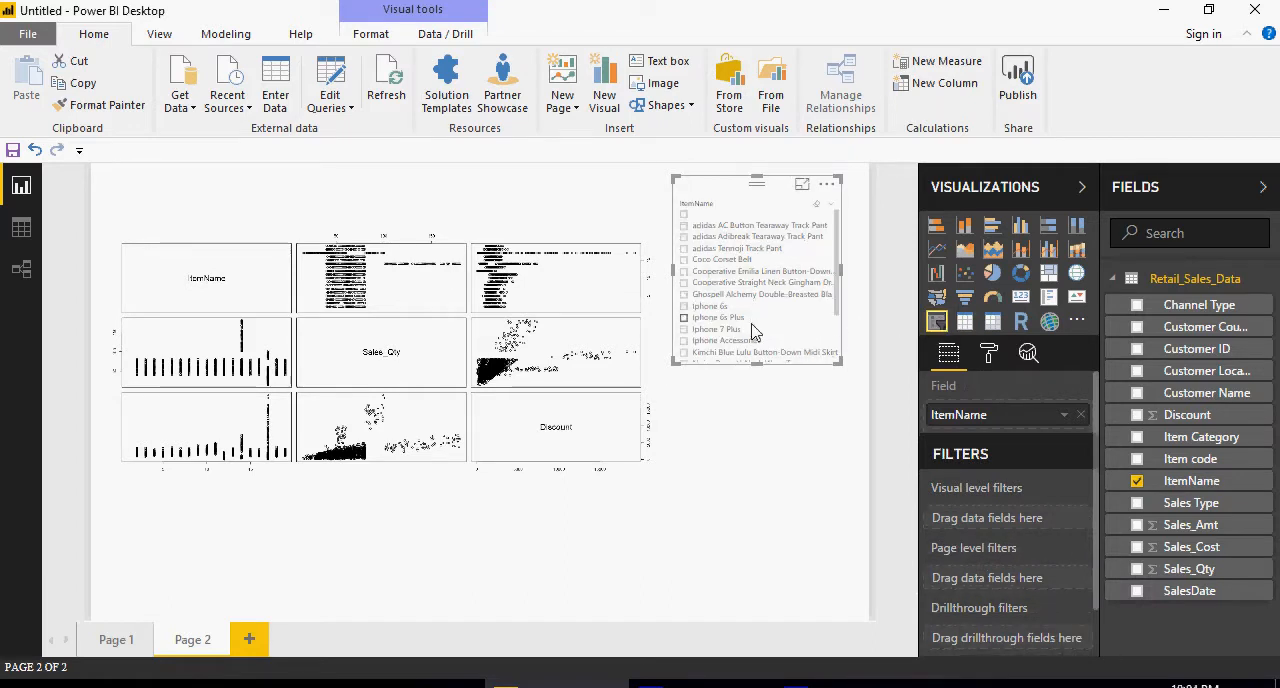
pyautogui.scroll(-3)
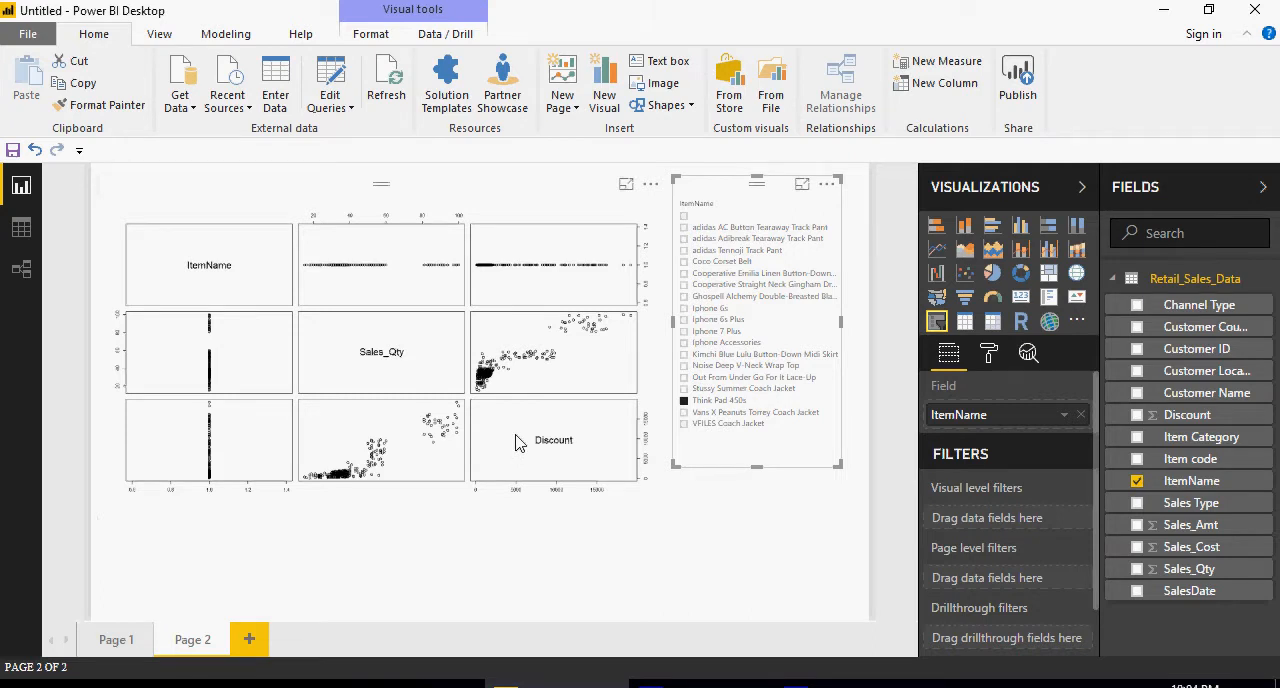
pyautogui.moveTo(450, 204)
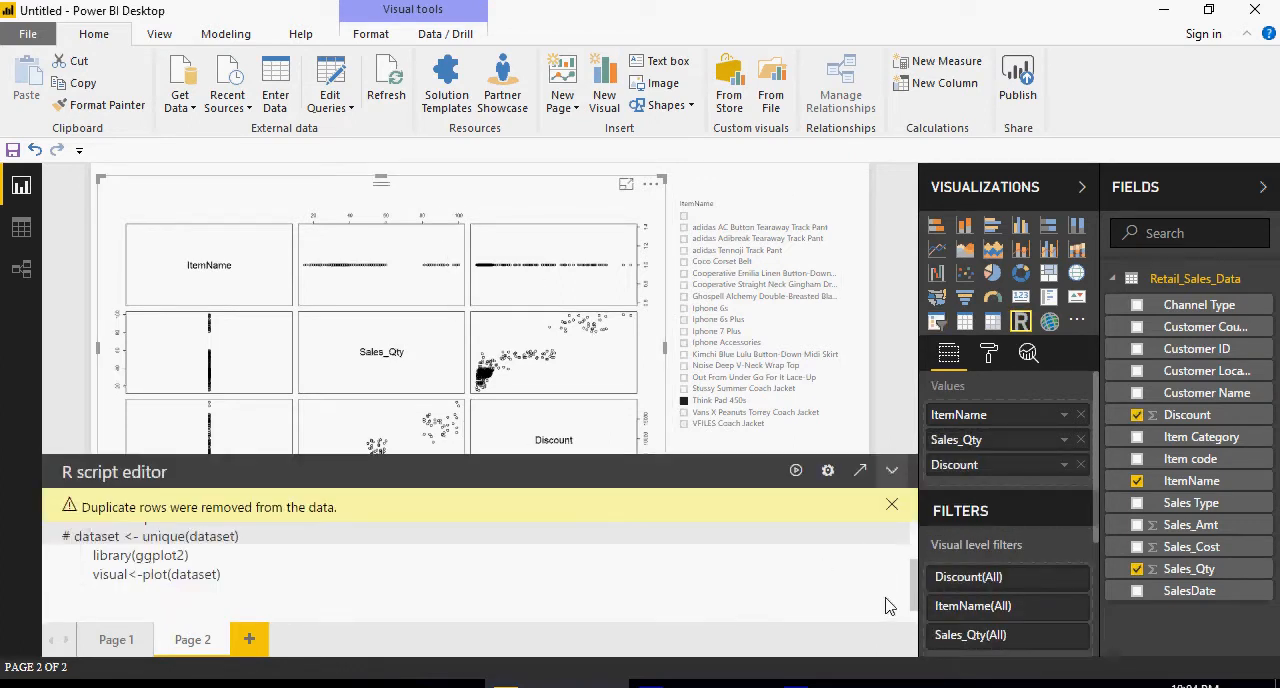
pyautogui.moveTo(228, 584)
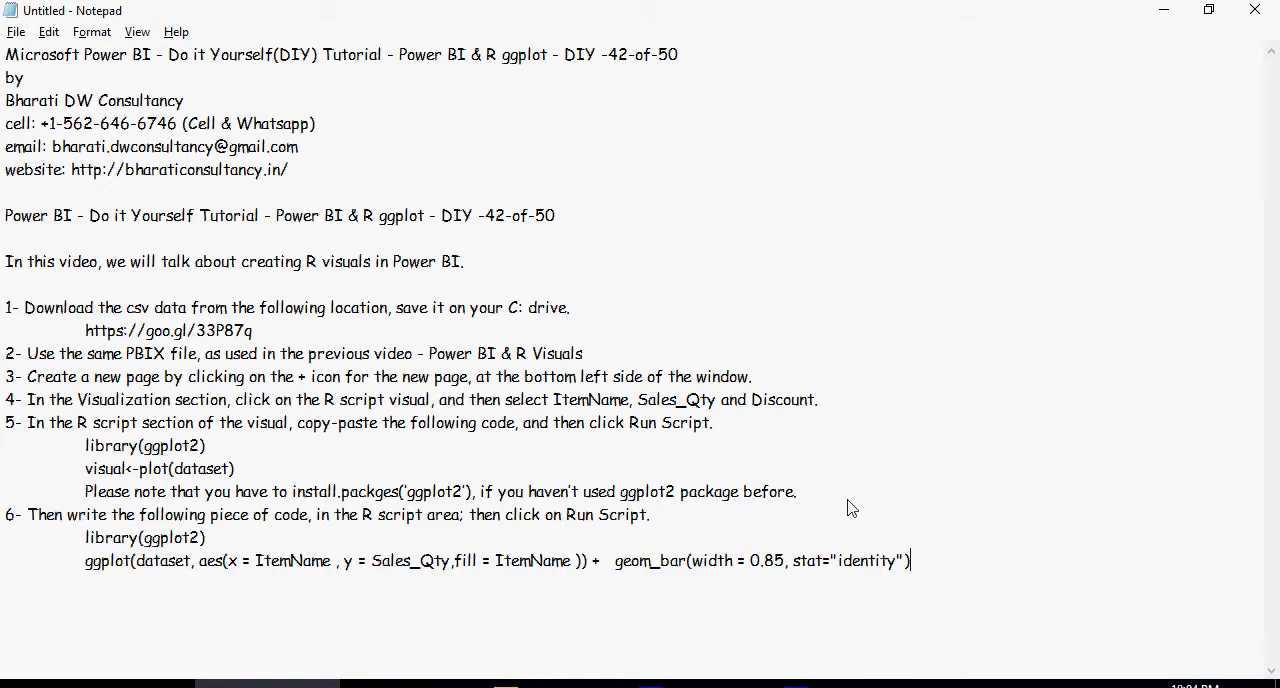
pyautogui.moveTo(316, 570)
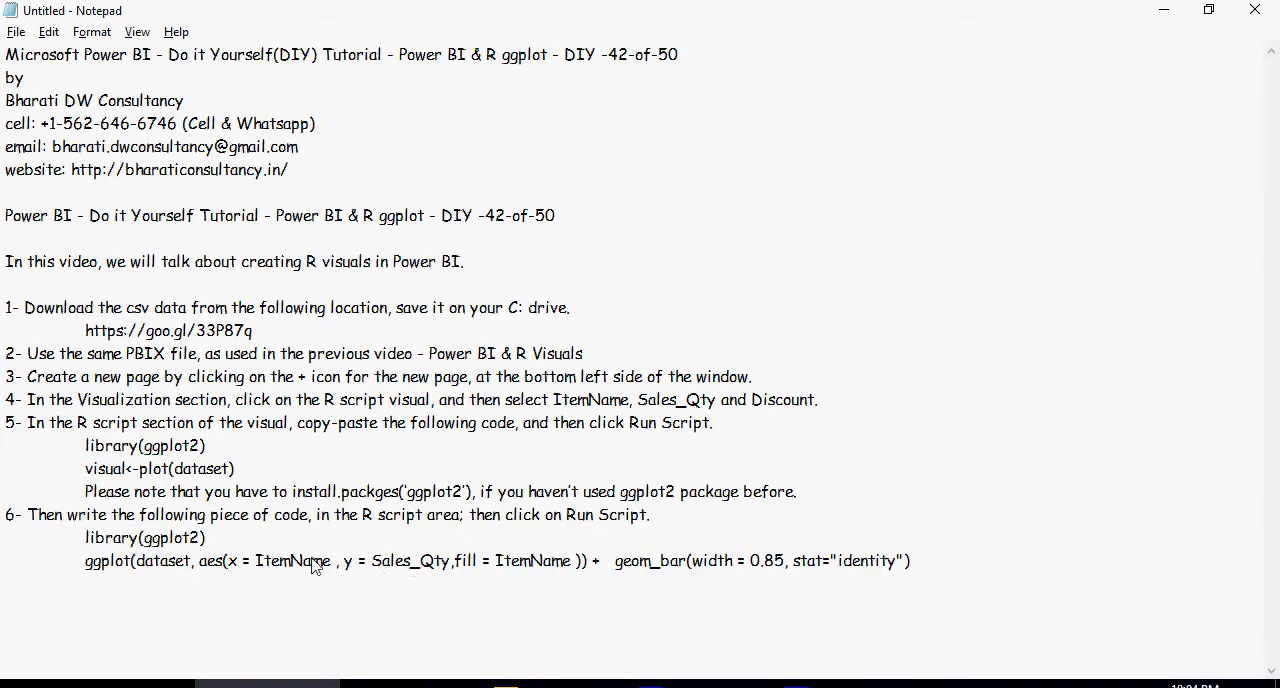
# Step: Select the ggplot geom_bar code line under step 6 in the notes
pyautogui.moveTo(84, 560); pyautogui.dragTo(900, 560)
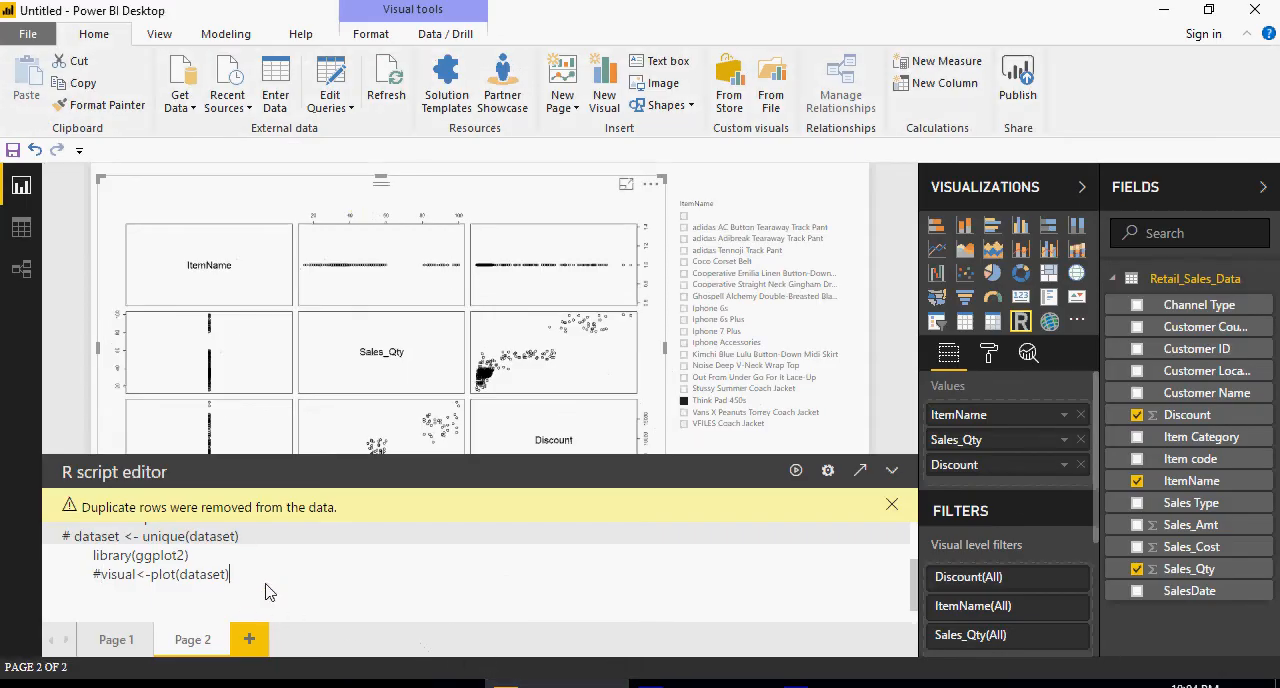
# Step: Run the ggplot geom_bar script plotting Sales_Qty by ItemName filled by ItemName, showing coloured bars
pyautogui.write('ggplot(dataset, aes(x = ItemName, y = Sales_Qty,fill = ItemName )) +  geom_bar(width = 0.85, stat="identity")')
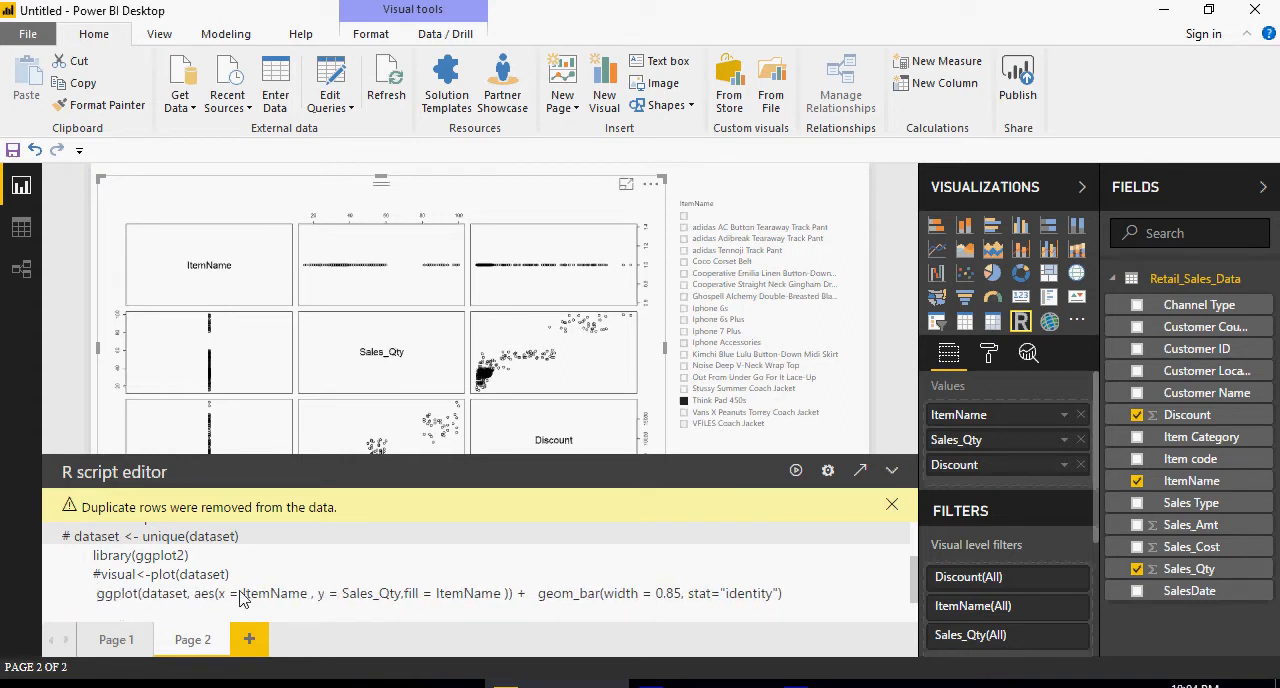
pyautogui.moveTo(850, 490)
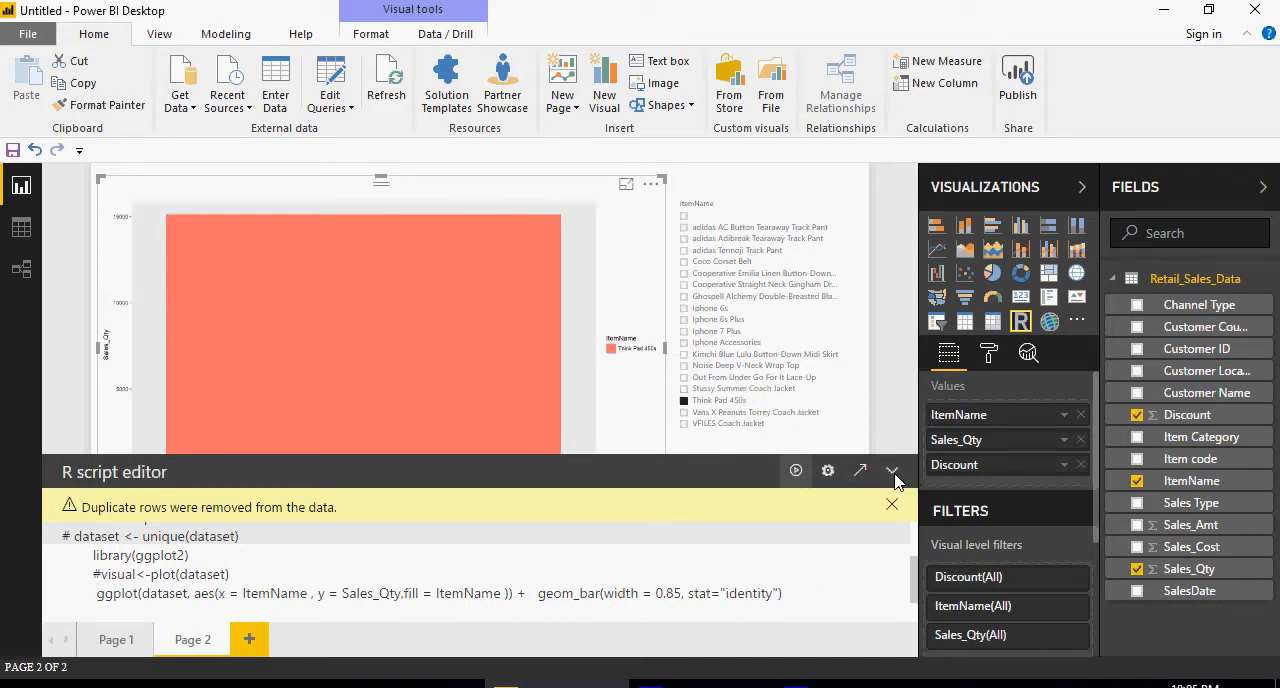
pyautogui.click(892, 472)
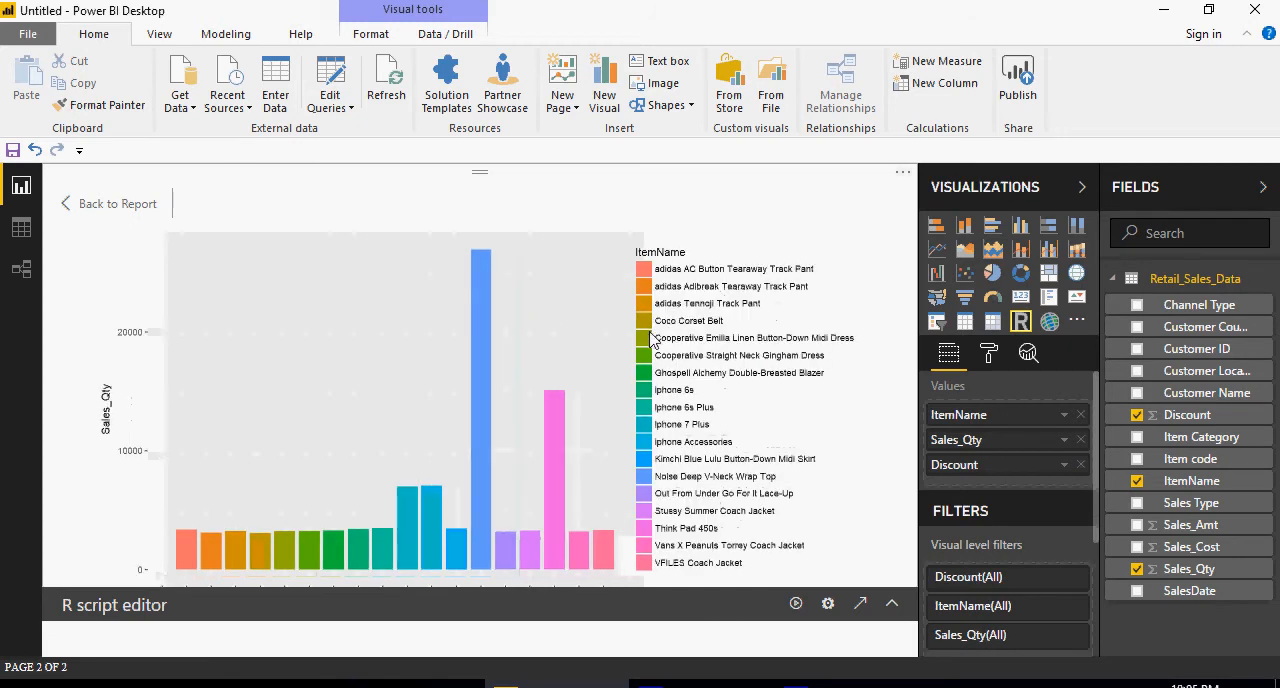
pyautogui.moveTo(144, 444)
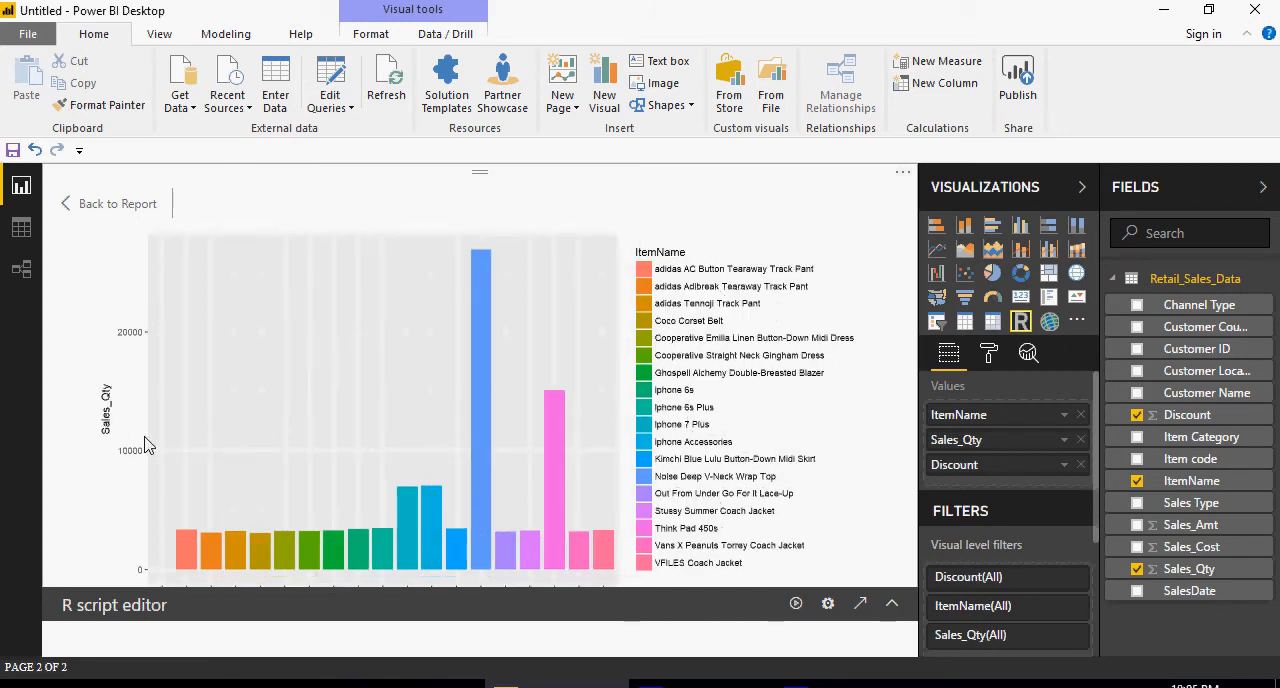
pyautogui.moveTo(680, 518)
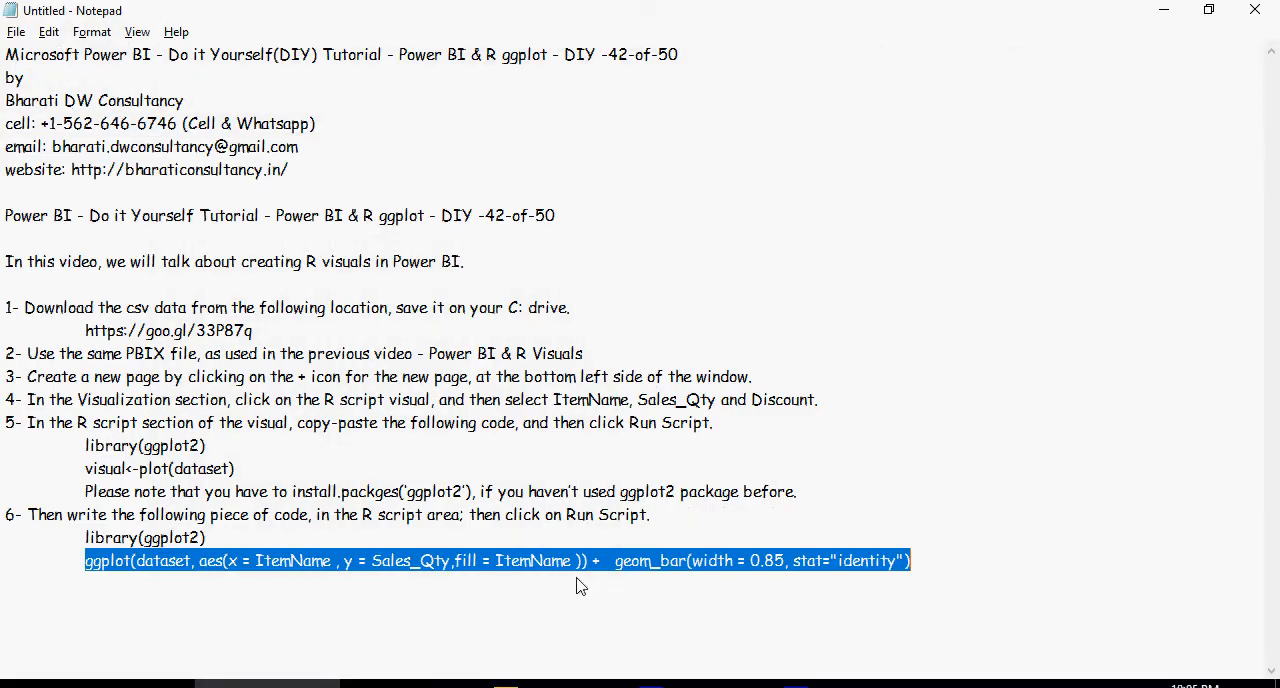
pyautogui.click(580, 584)
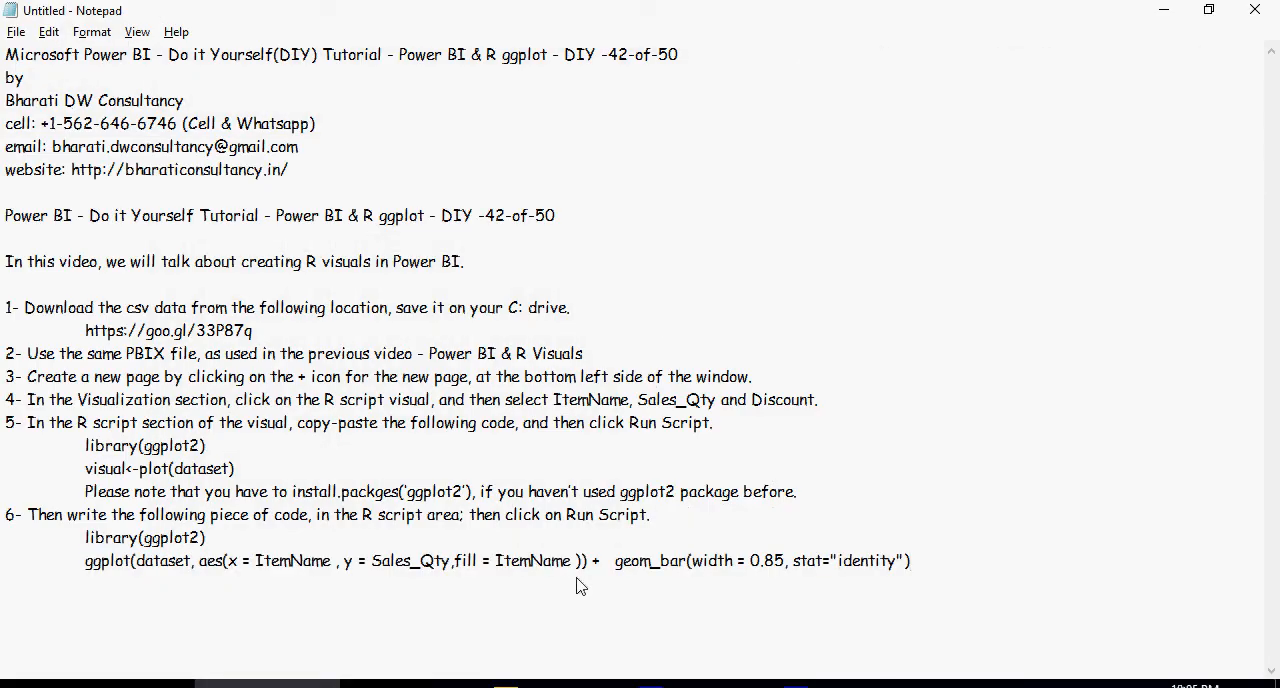
pyautogui.scroll(-3)
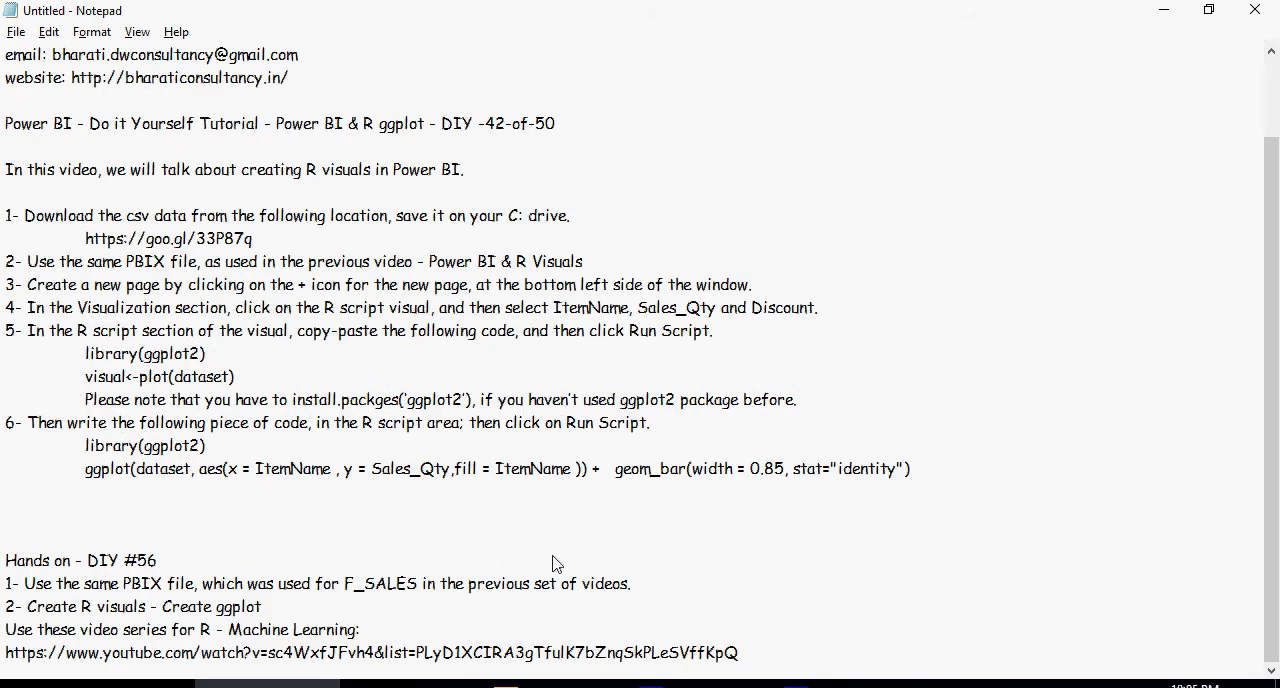